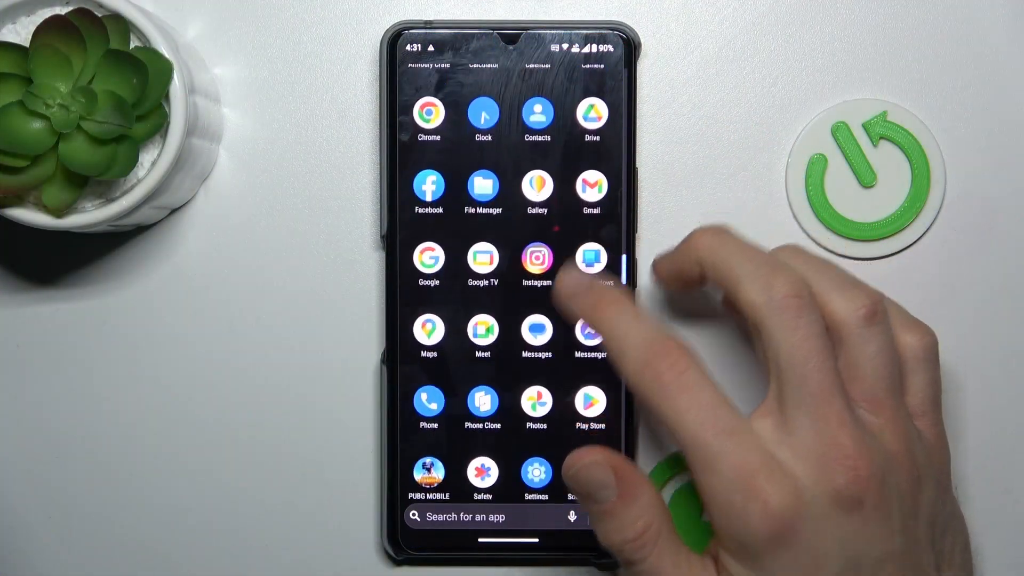
- Launch Settings from the app drawer to reach its main category list
{"action": "left_click", "coordinate": [536, 470]}
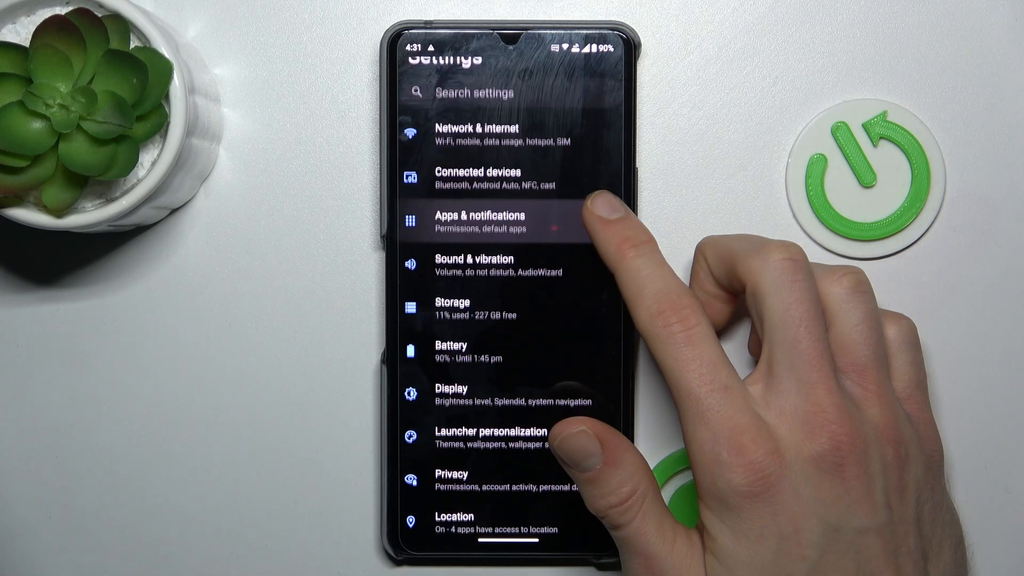
- Go into Apps & notifications and reach Calendar's App info page
{"action": "left_click", "coordinate": [479, 221]}
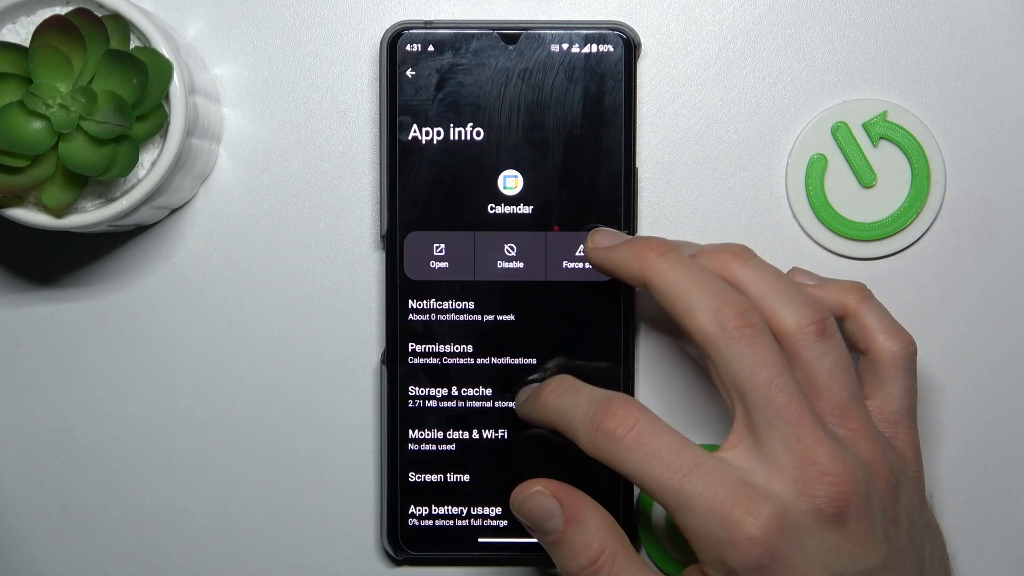
- In Calendar's Storage & cache, clear the cache and the stored user data to 0 B
{"action": "left_click", "coordinate": [450, 396]}
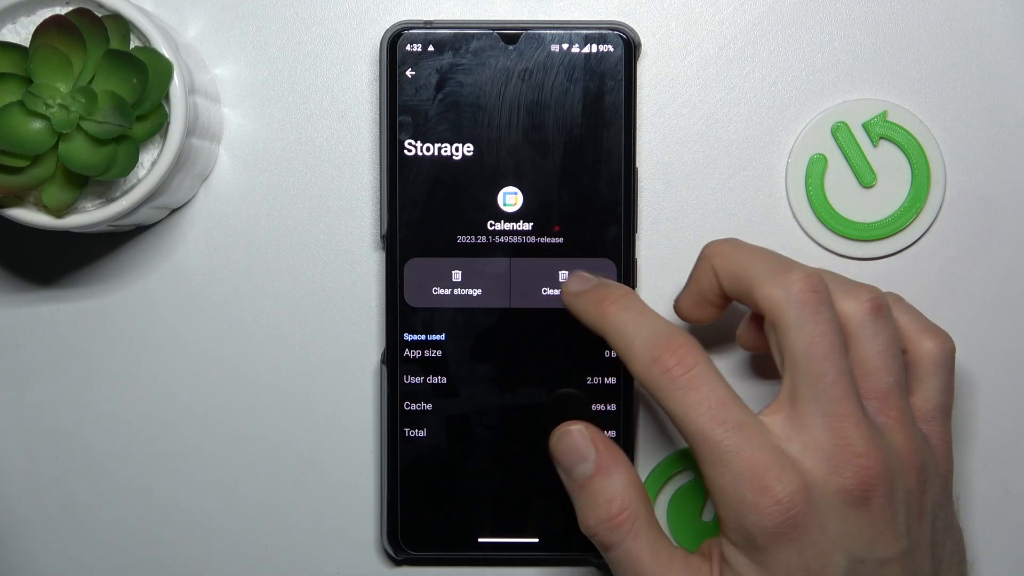
{"action": "left_click", "coordinate": [563, 282]}
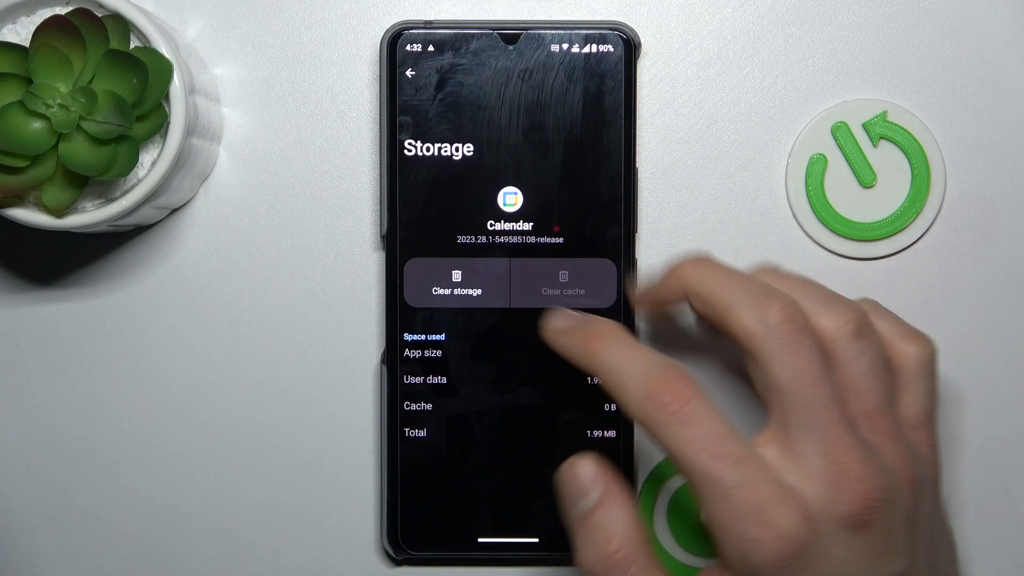
{"action": "left_click", "coordinate": [457, 283]}
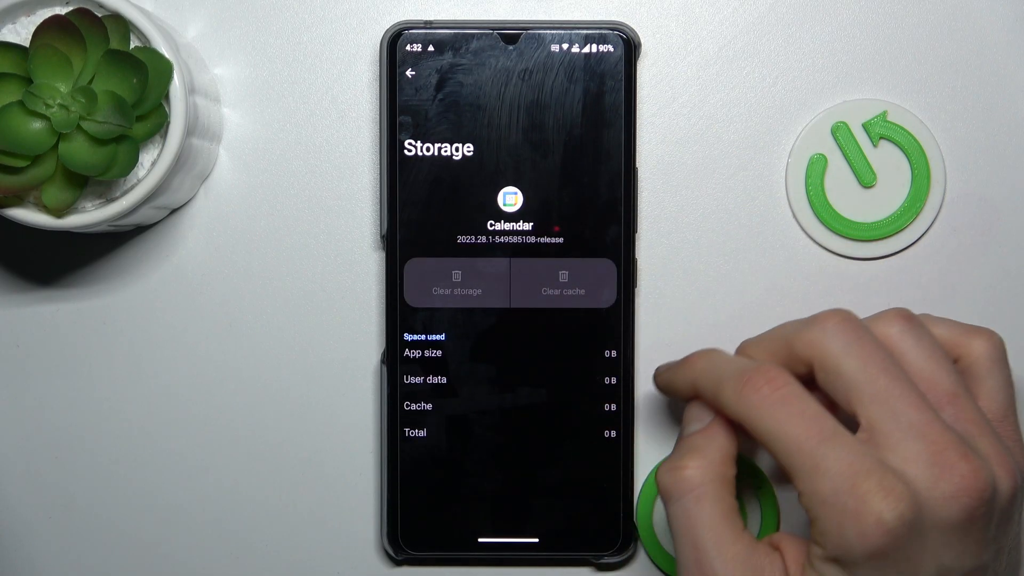